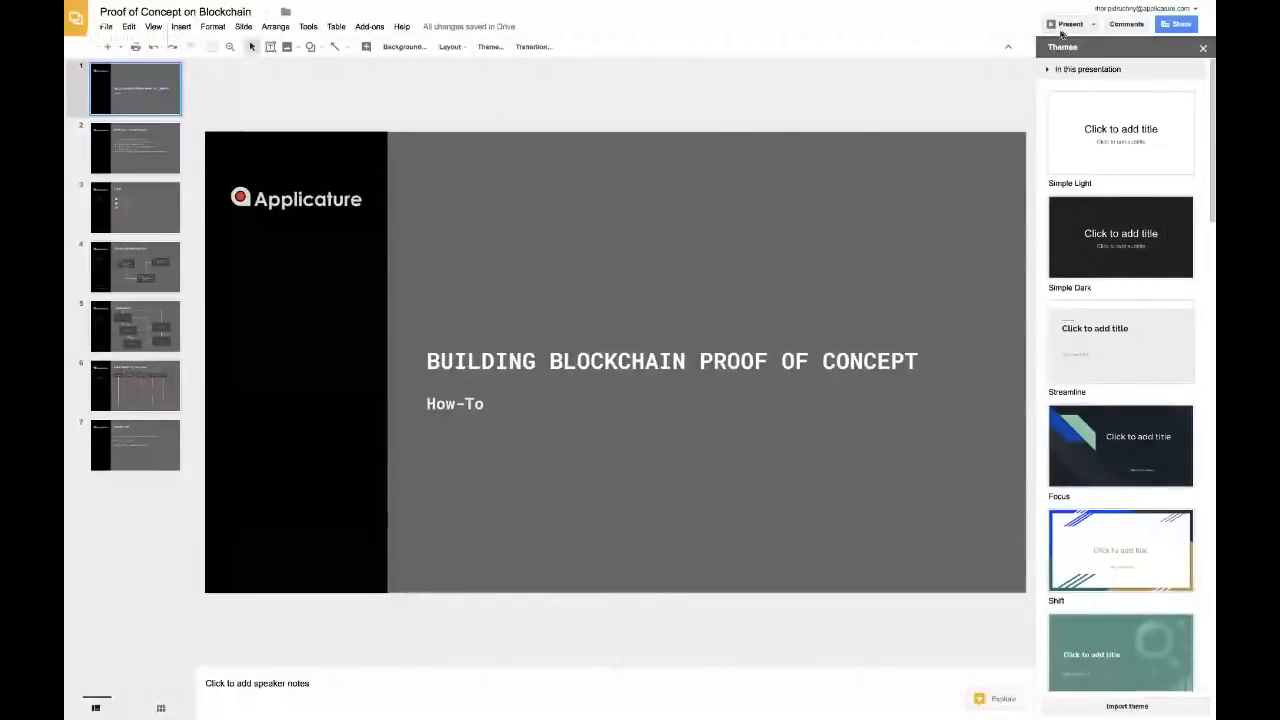
- Present the 'Building Blockchain Proof of Concept' deck full-screen from its title slide
{"action": "left_click", "coordinate": [1070, 24]}
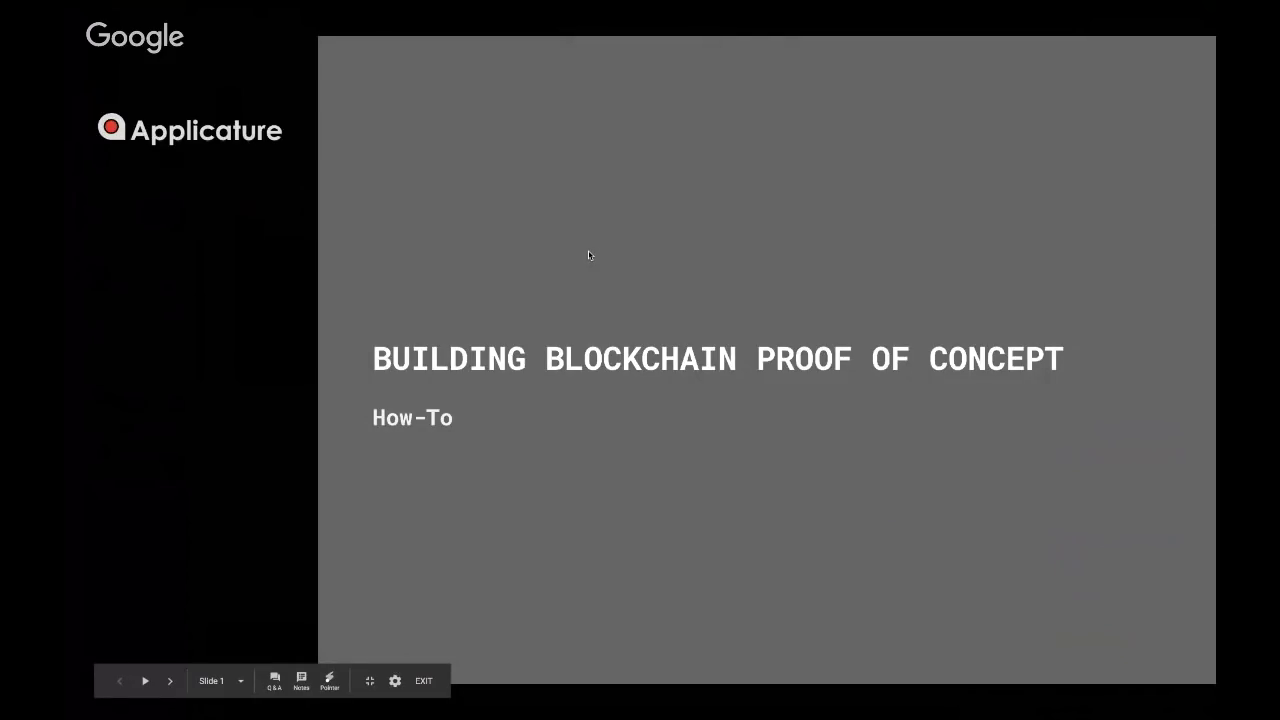
- Advance the slideshow to the Steps slide listing Roles and motivations through Validation
{"action": "left_click", "coordinate": [169, 681]}
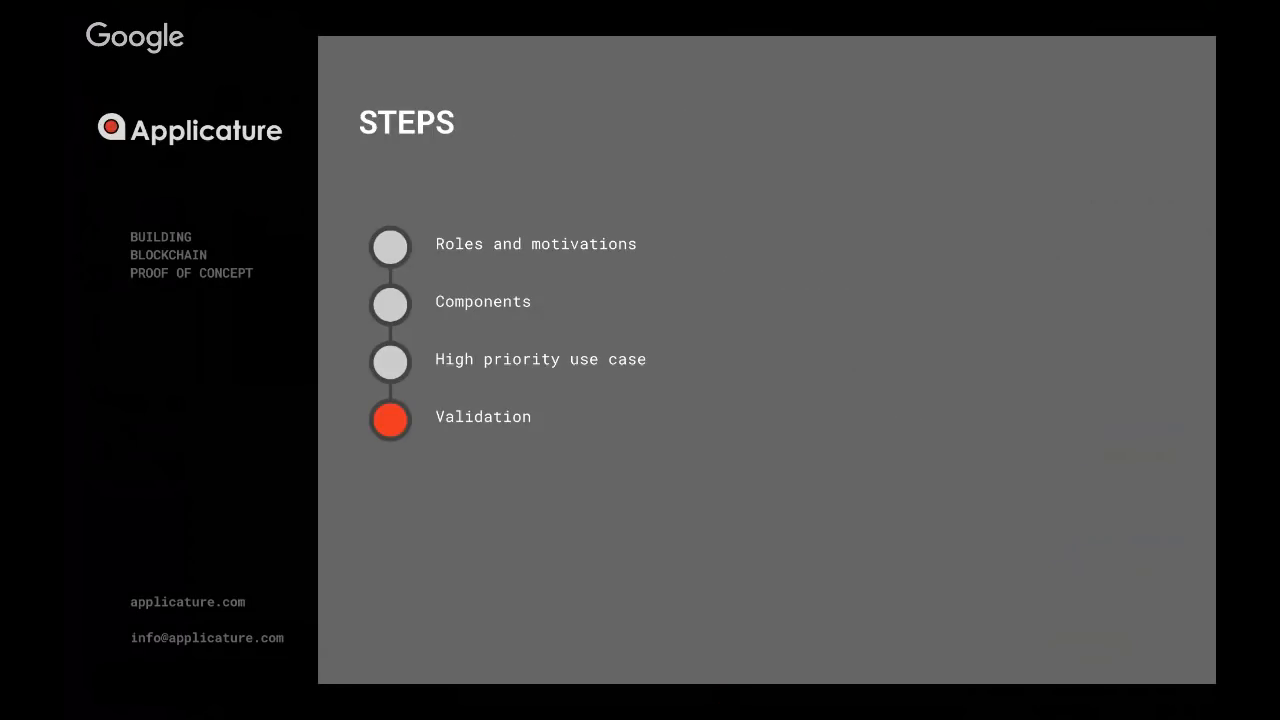